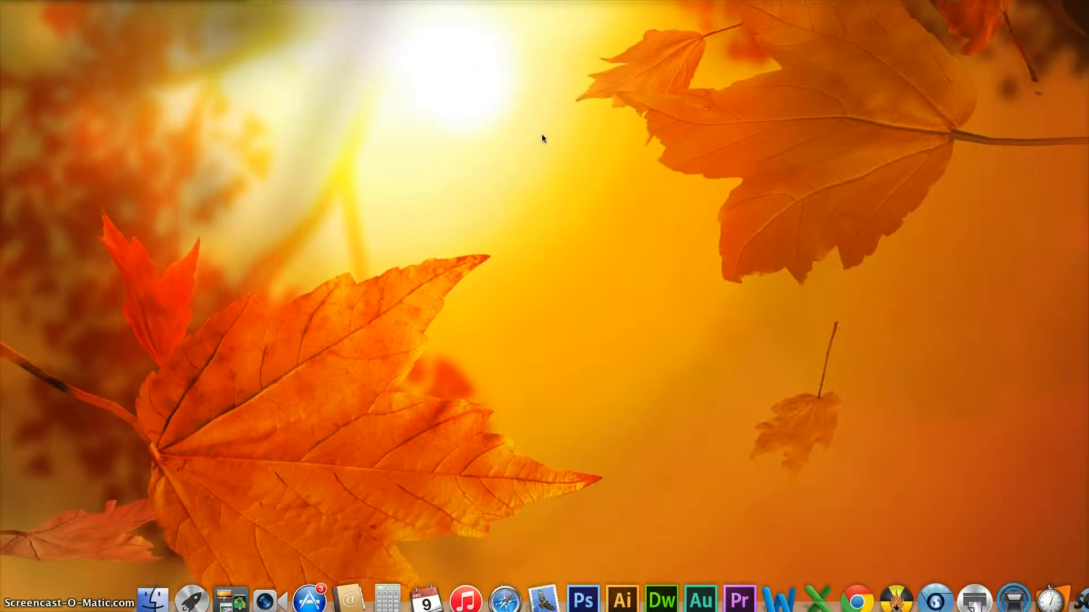
Open Launchpad from the Dock to show the installed applications grid.
{"action": "left_click", "coordinate": [543, 143]}
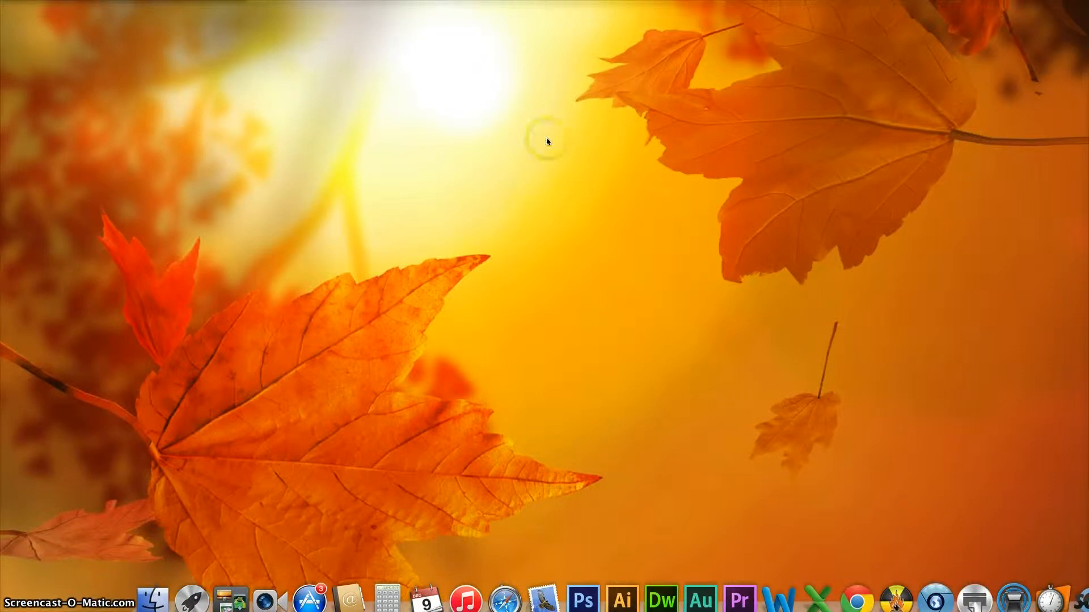
{"action": "mouse_move", "coordinate": [915, 267]}
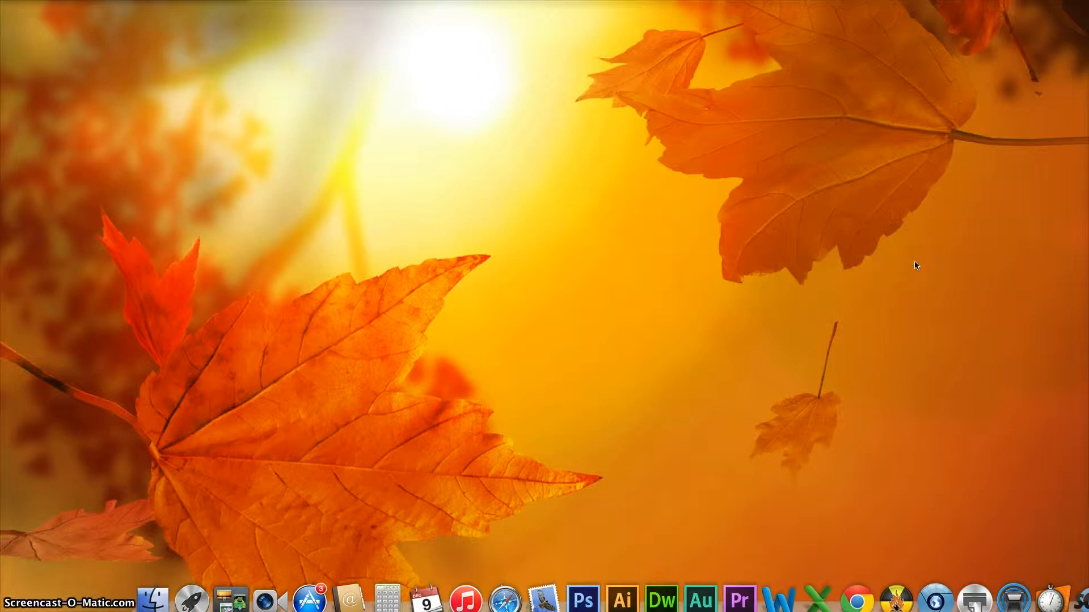
{"action": "left_click", "coordinate": [565, 555]}
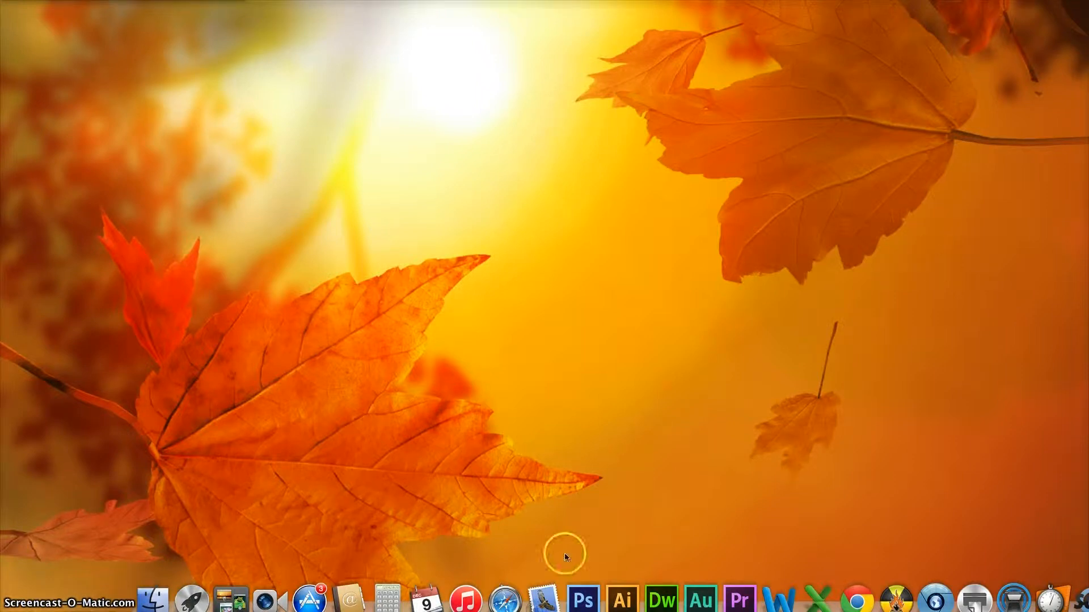
{"action": "mouse_move", "coordinate": [403, 306]}
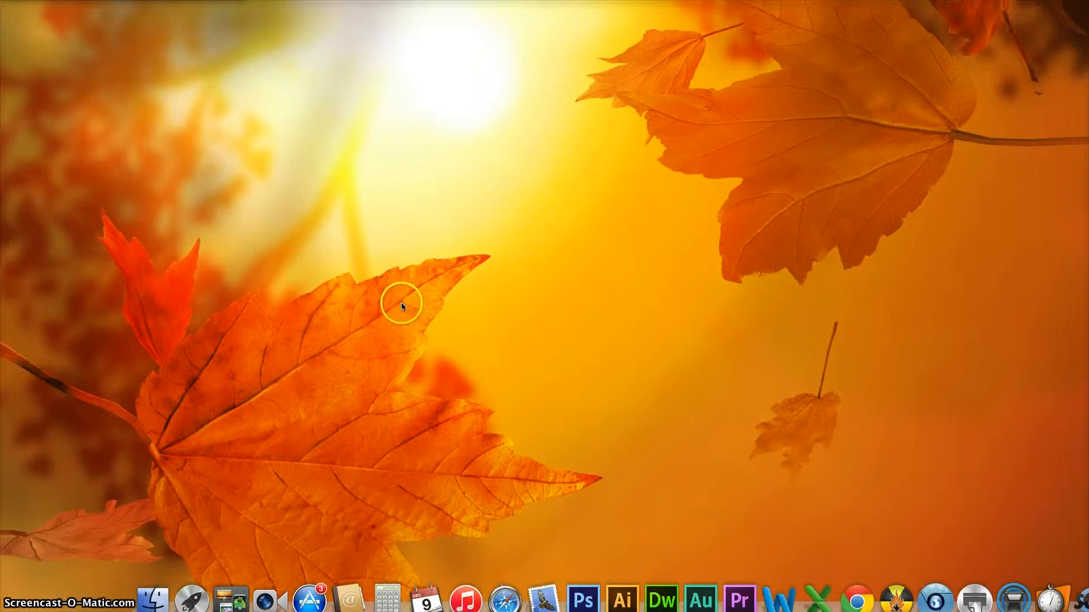
{"action": "mouse_move", "coordinate": [189, 598]}
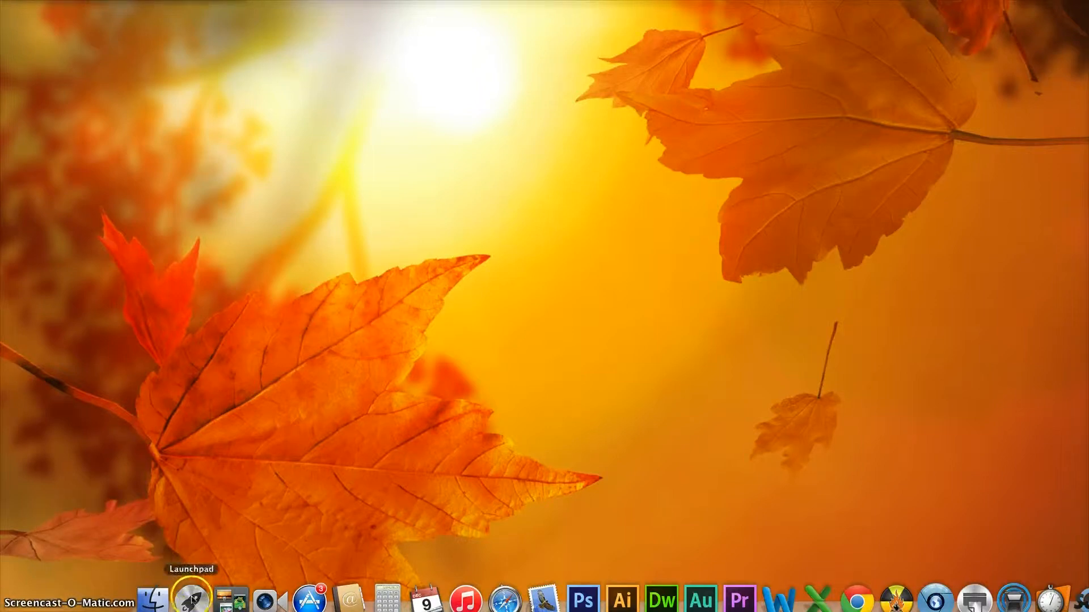
{"action": "mouse_move", "coordinate": [190, 599]}
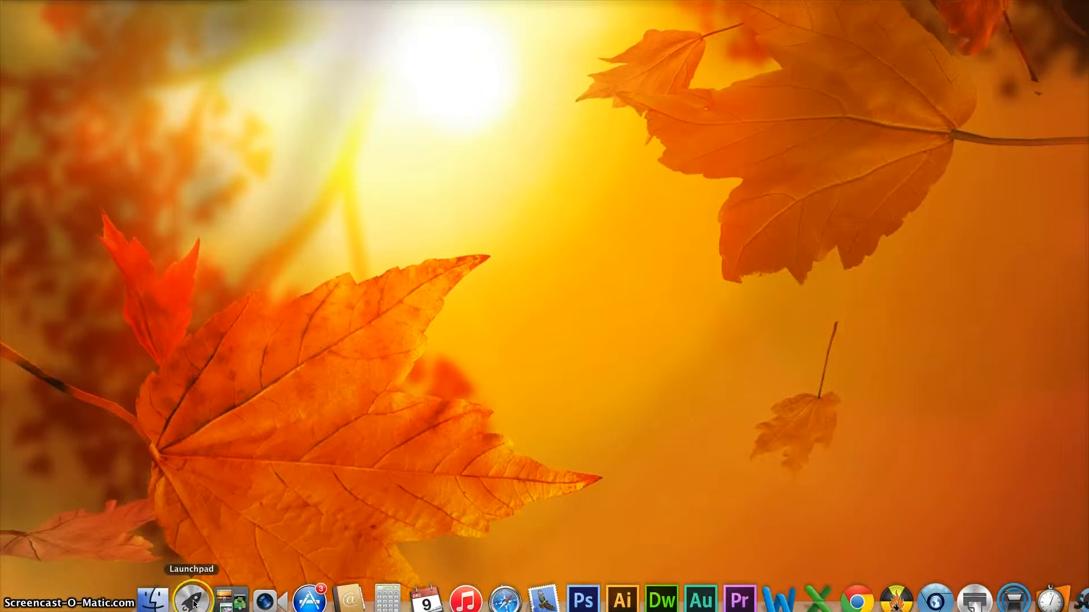
{"action": "left_click", "coordinate": [190, 598]}
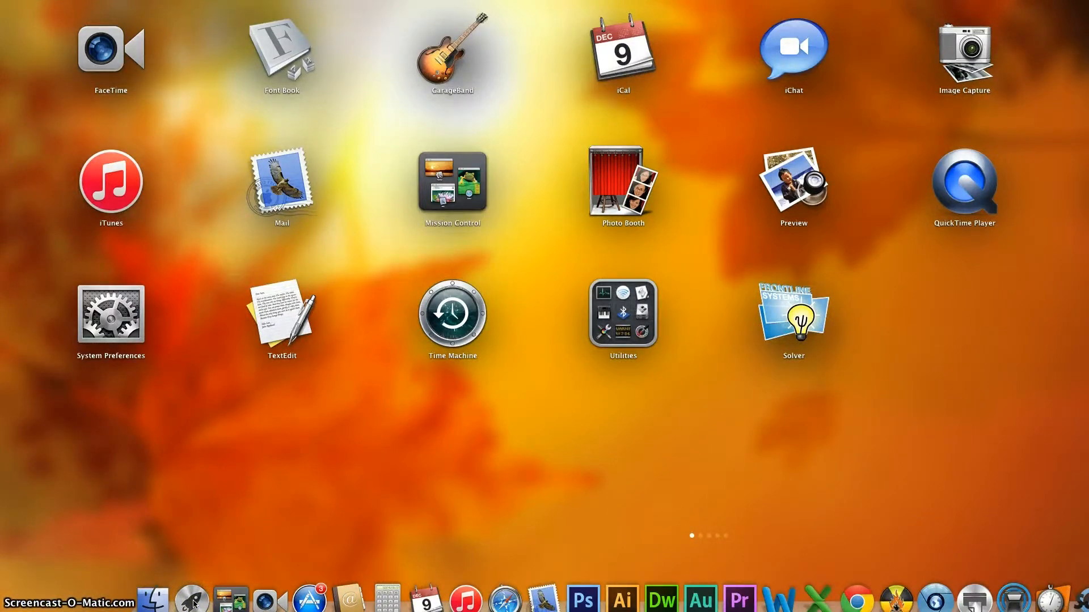
{"action": "mouse_move", "coordinate": [288, 52]}
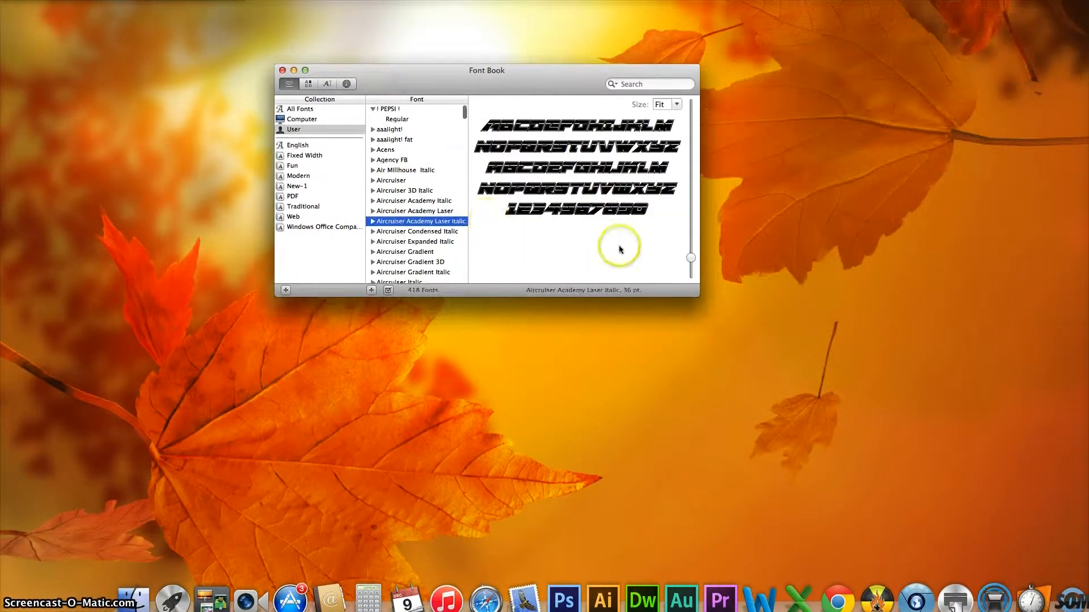
{"action": "mouse_move", "coordinate": [401, 221]}
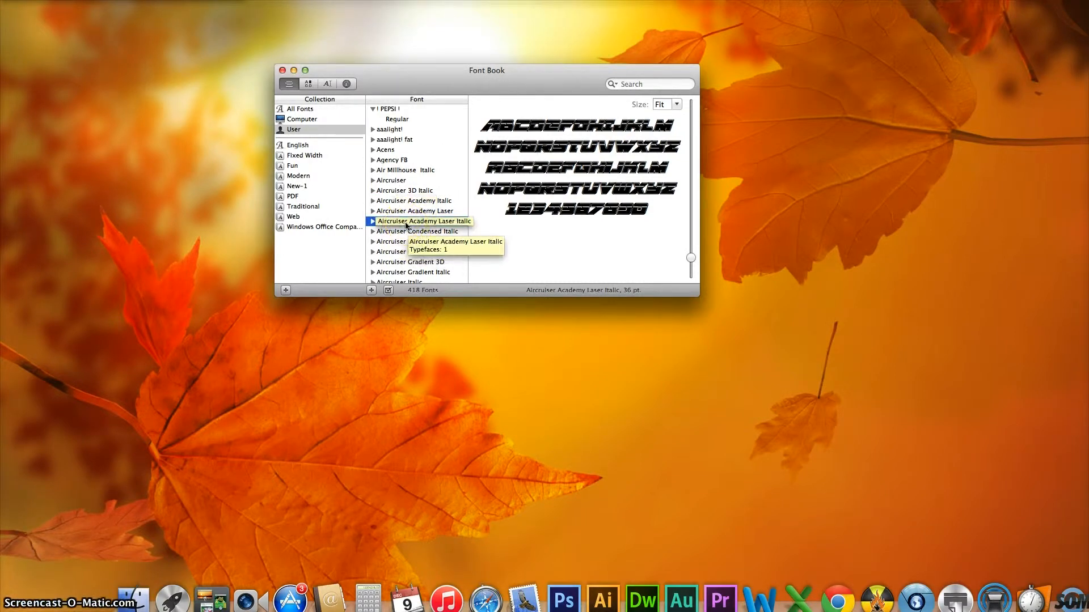
Delete the Aircruiser Academy Laser Italic family, leaving the User collection at 417 fonts.
{"action": "right_click", "coordinate": [423, 221]}
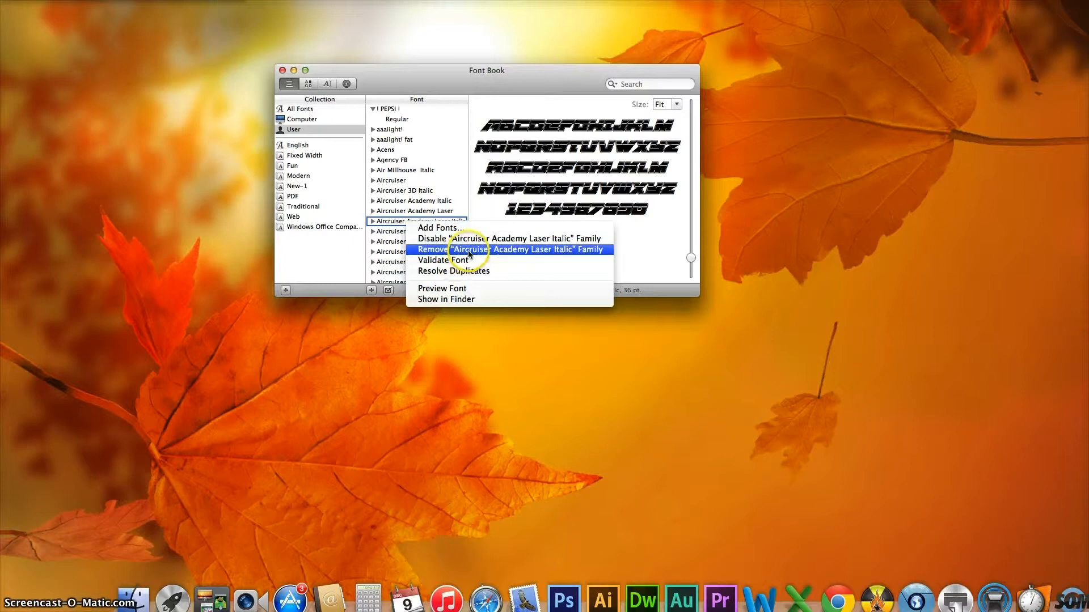
{"action": "mouse_move", "coordinate": [553, 259]}
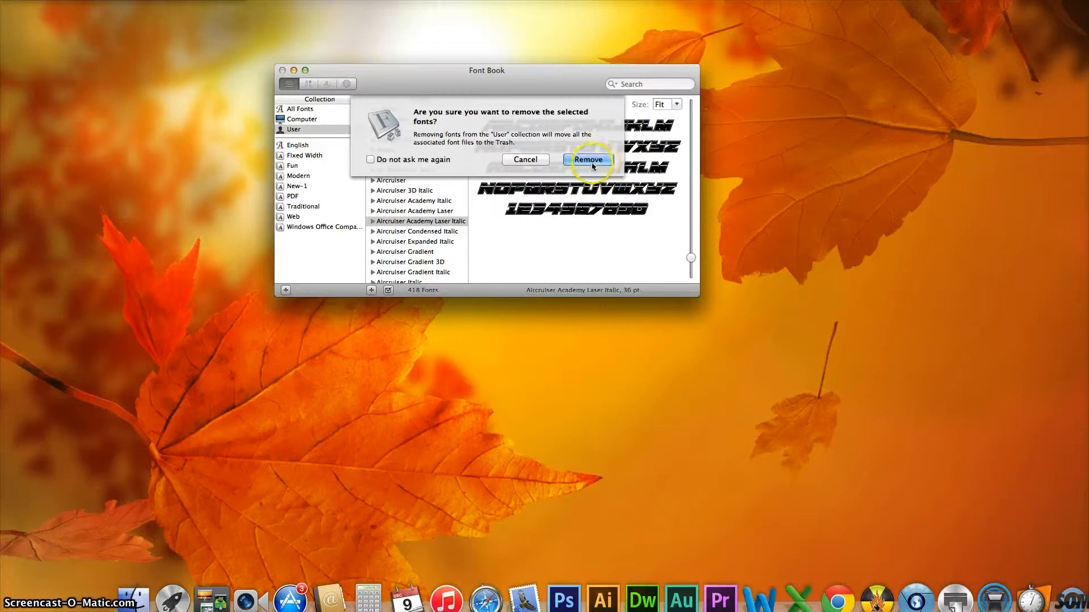
{"action": "left_click", "coordinate": [588, 159]}
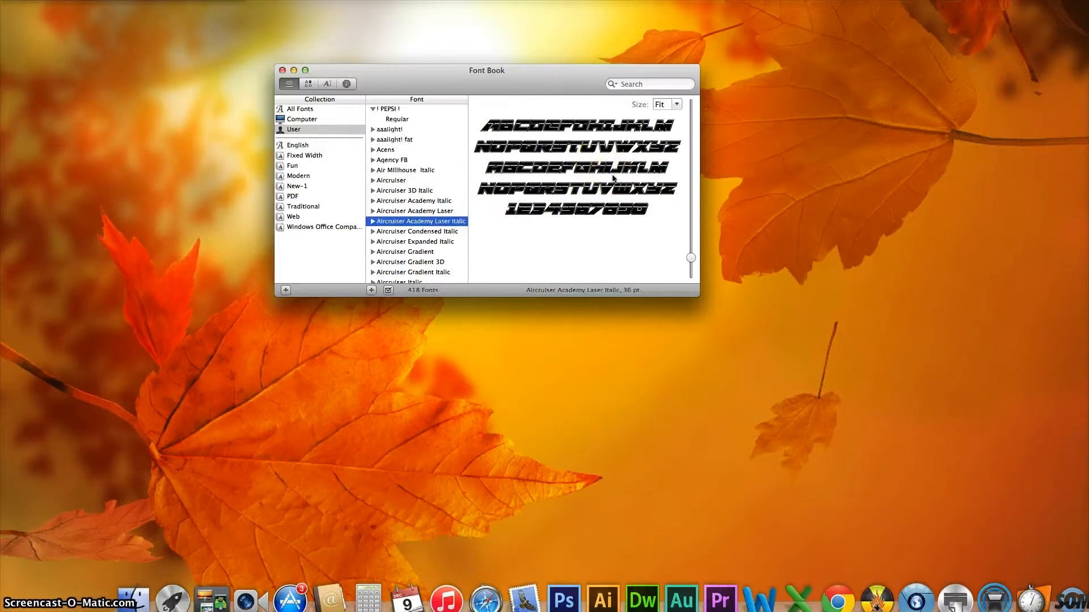
{"action": "left_click", "coordinate": [396, 119]}
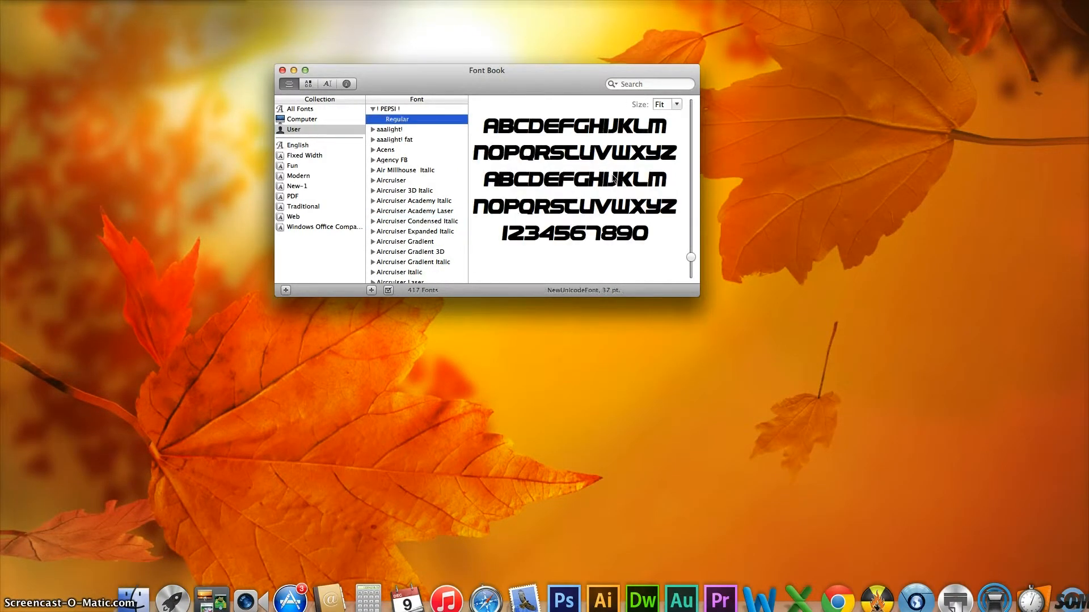